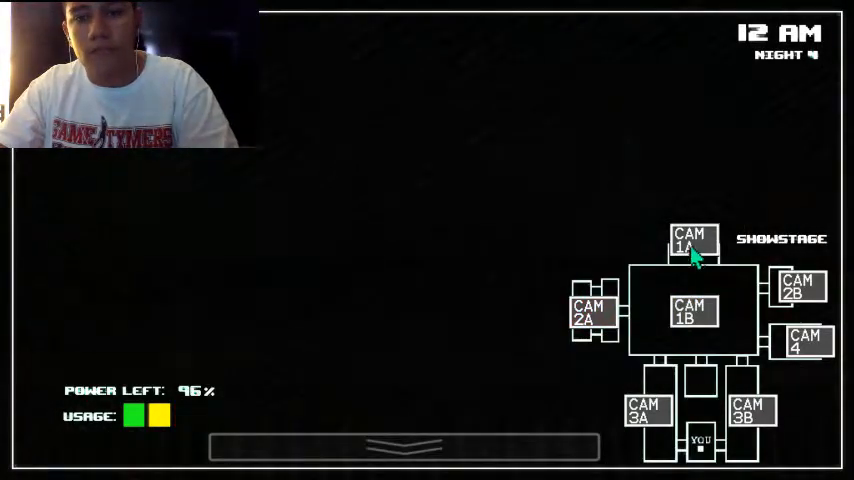
- Check the Dining Room and Back Room cameras, then lower the monitor to watch the office
{"action": "left_click", "coordinate": [588, 312]}
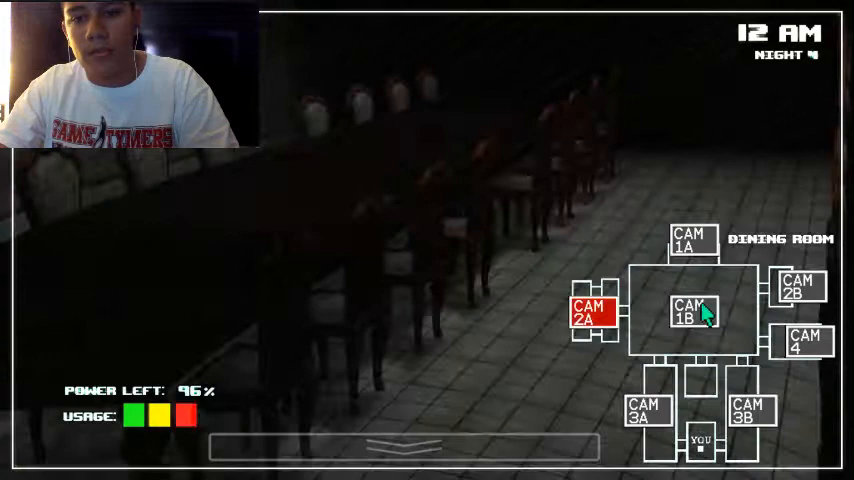
{"action": "left_click", "coordinate": [800, 288]}
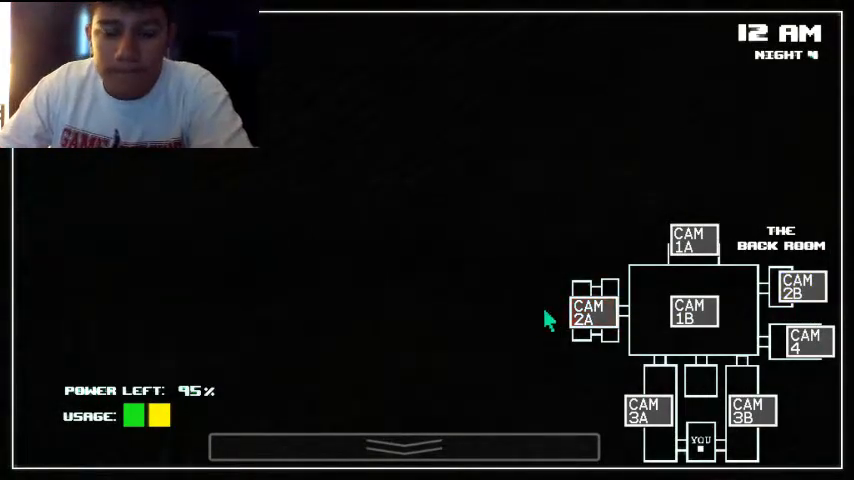
{"action": "left_click", "coordinate": [588, 312]}
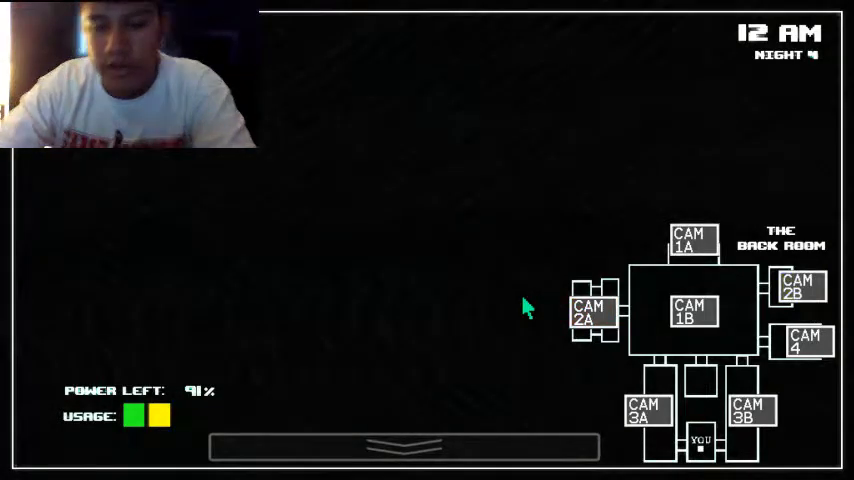
{"action": "left_click", "coordinate": [590, 316]}
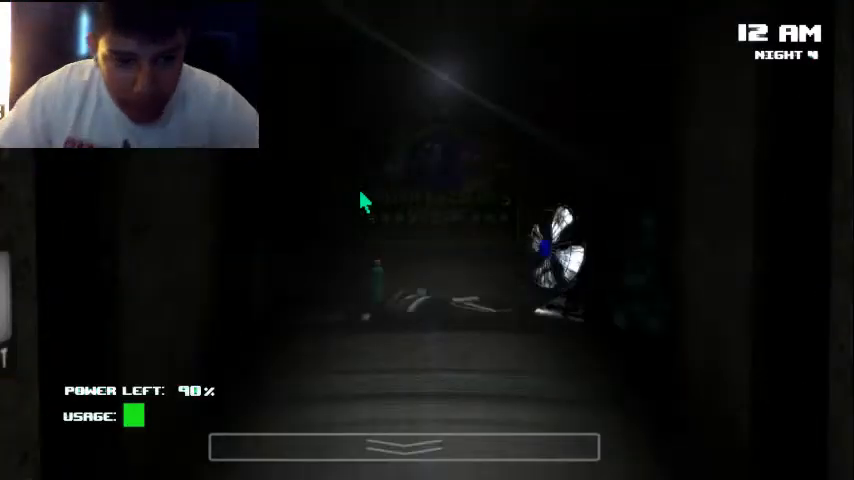
{"action": "mouse_move", "coordinate": [568, 396]}
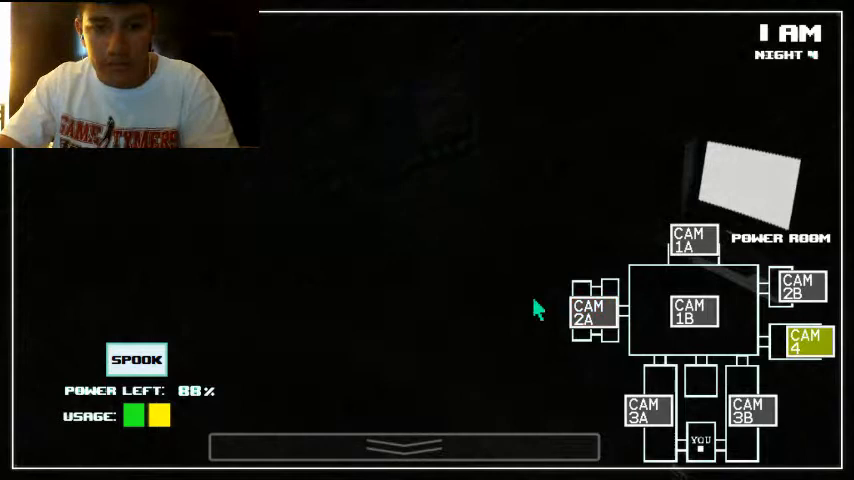
- Check the Show Stage feed, lower the monitor for the office, then recheck the Back Room camera
{"action": "left_click", "coordinate": [690, 240]}
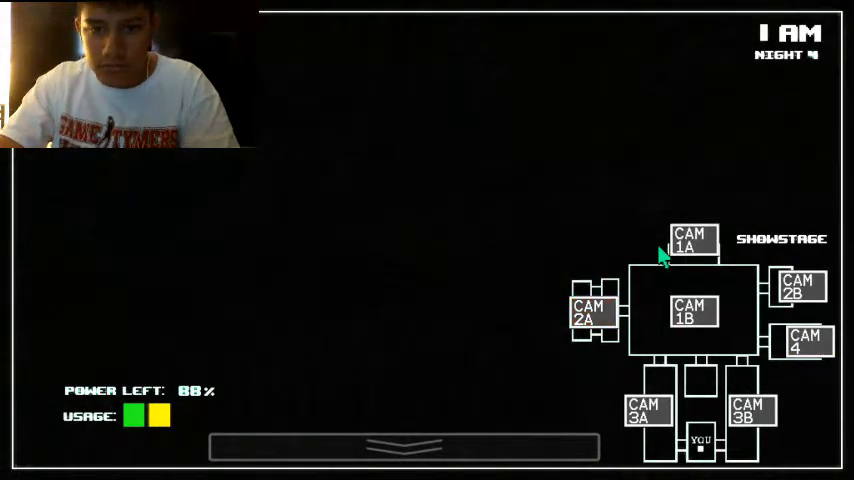
{"action": "left_click", "coordinate": [688, 240]}
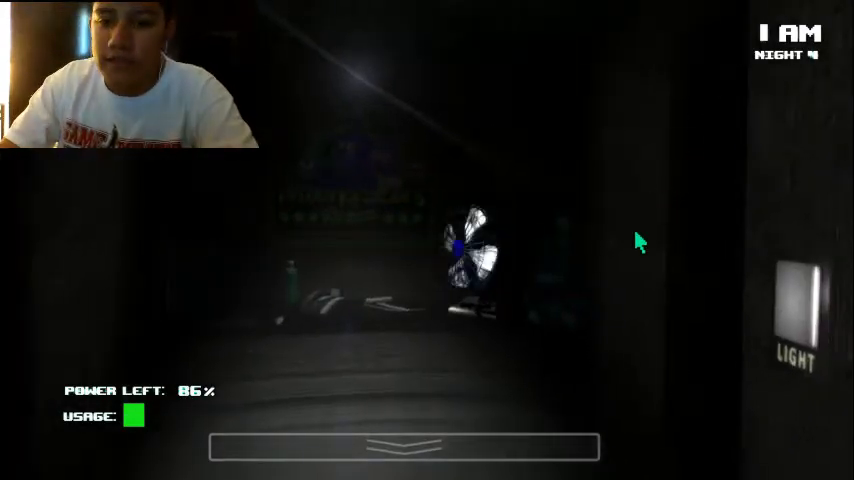
{"action": "mouse_move", "coordinate": [560, 284]}
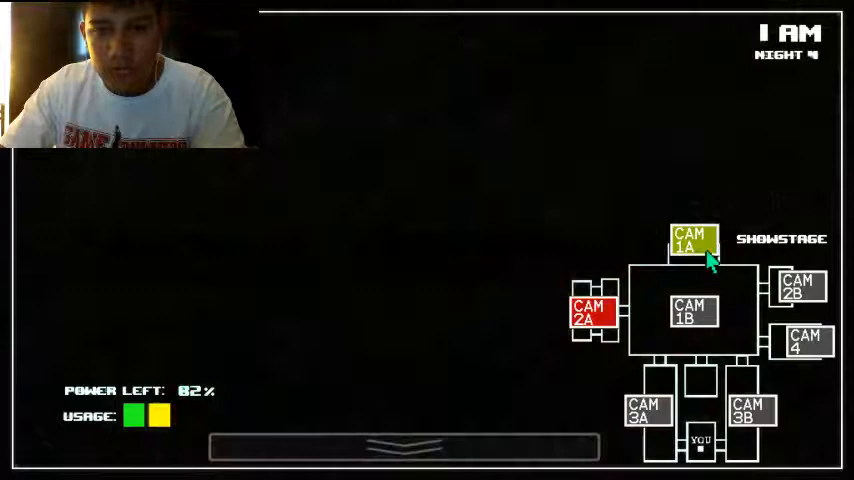
{"action": "left_click", "coordinate": [800, 288]}
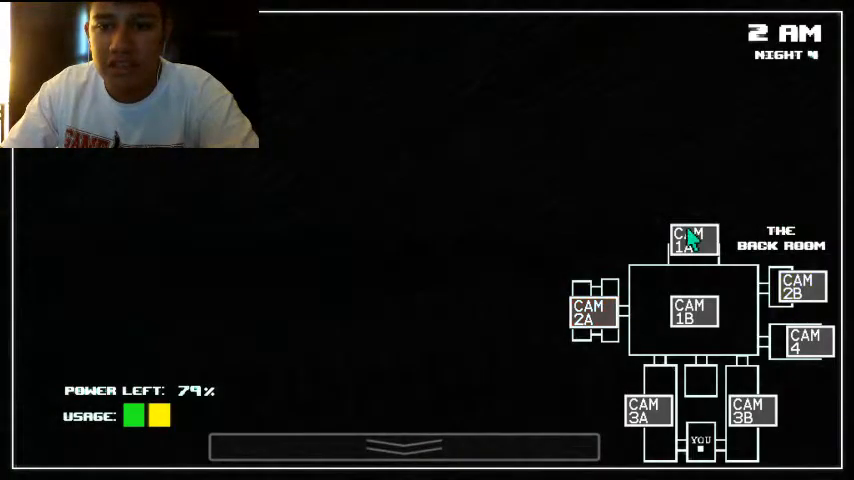
{"action": "left_click", "coordinate": [796, 288]}
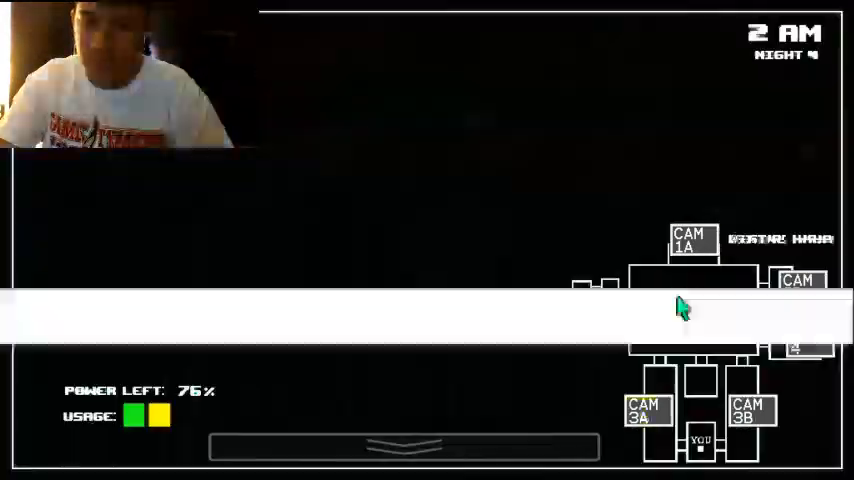
- Alternate between camera feeds and the office view as Night 4 runs down toward 5 AM
{"action": "left_click", "coordinate": [592, 310]}
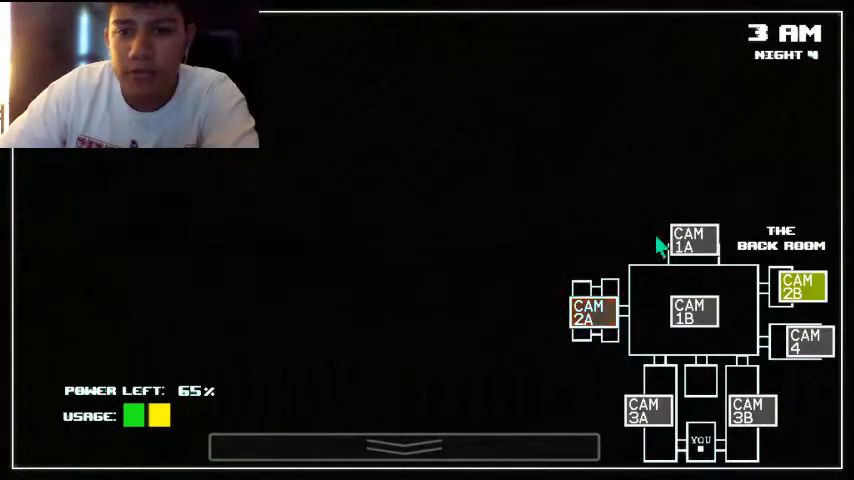
{"action": "left_click", "coordinate": [688, 240]}
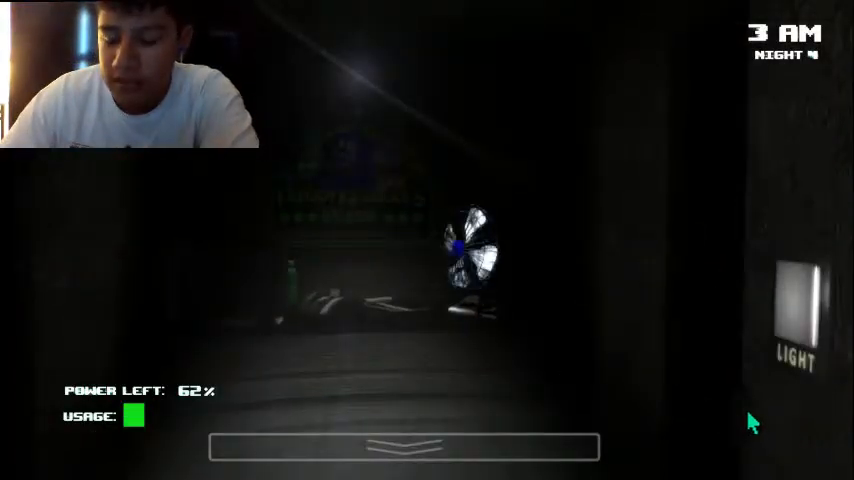
{"action": "mouse_move", "coordinate": [780, 444]}
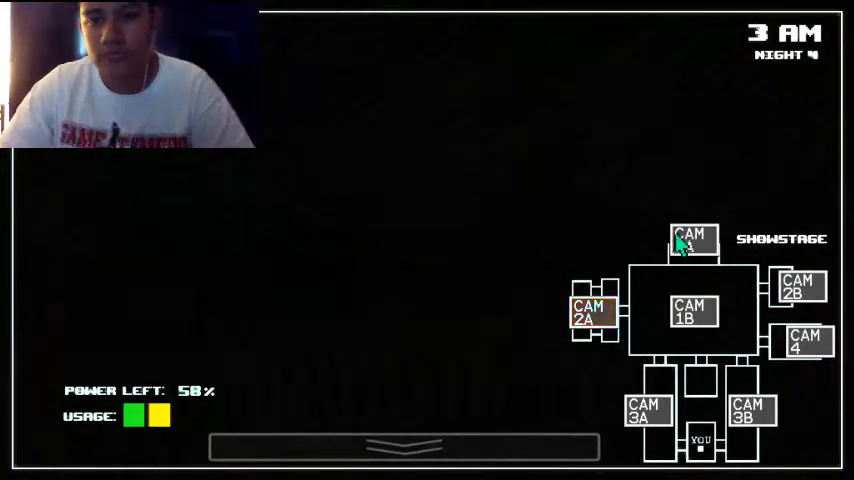
{"action": "left_click", "coordinate": [692, 312]}
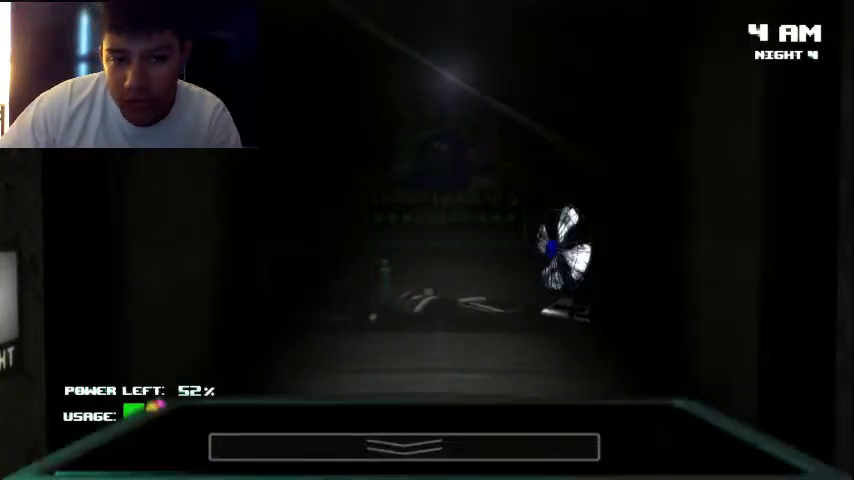
{"action": "left_click", "coordinate": [404, 446]}
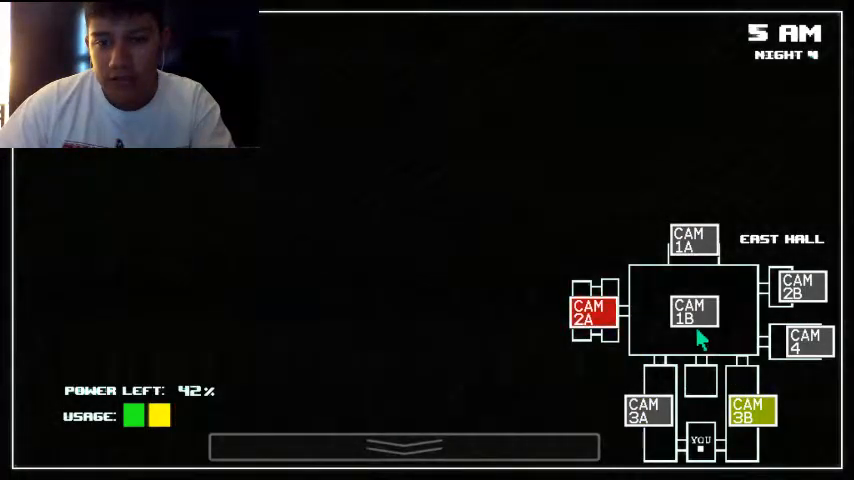
- Hold on the cameras until Night 4 ends at the 6:00 victory screen
{"action": "left_click", "coordinate": [688, 240]}
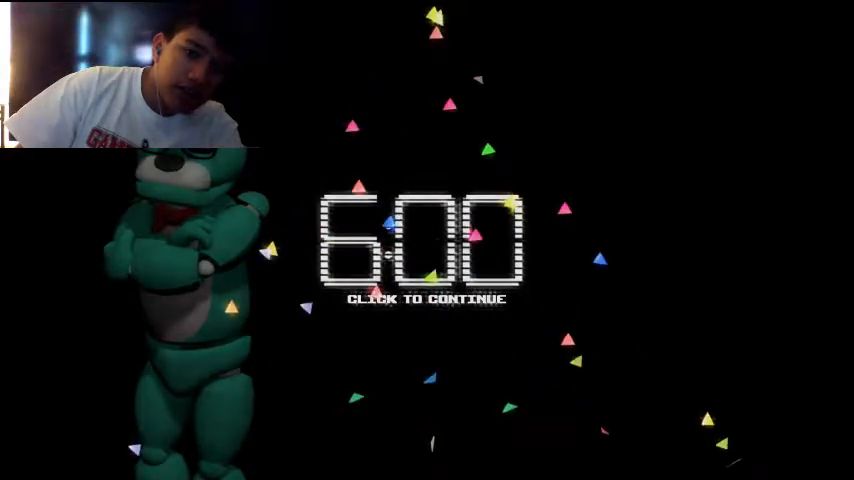
- Continue past the 6:00 screen to begin the next night at 12 AM
{"action": "left_click", "coordinate": [428, 250]}
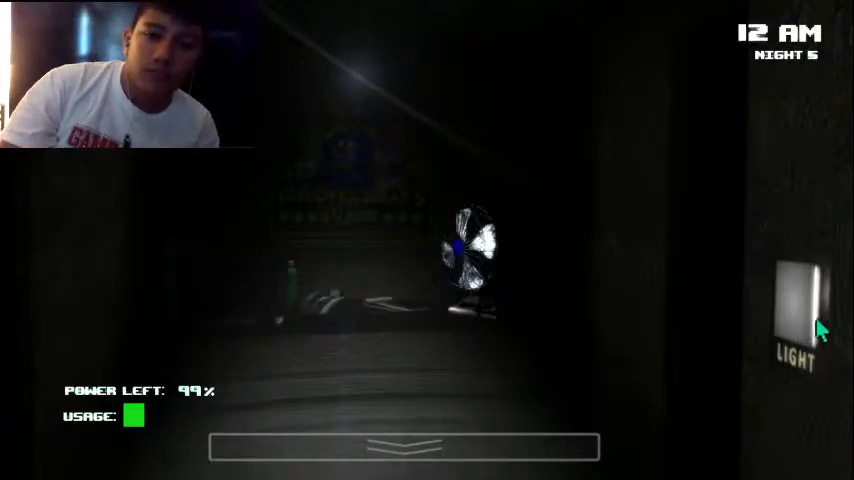
- Flash the right doorway light to check the hallway, then switch it back off
{"action": "left_click", "coordinate": [796, 310]}
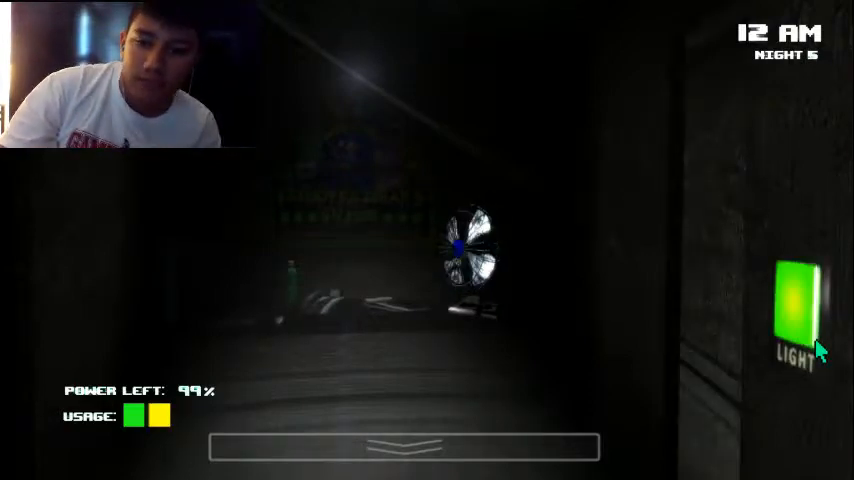
{"action": "left_click", "coordinate": [798, 300]}
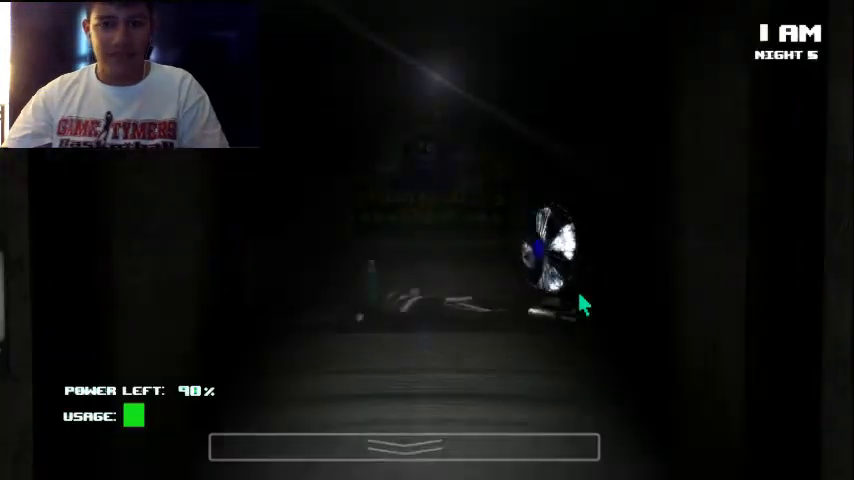
{"action": "mouse_move", "coordinate": [590, 350]}
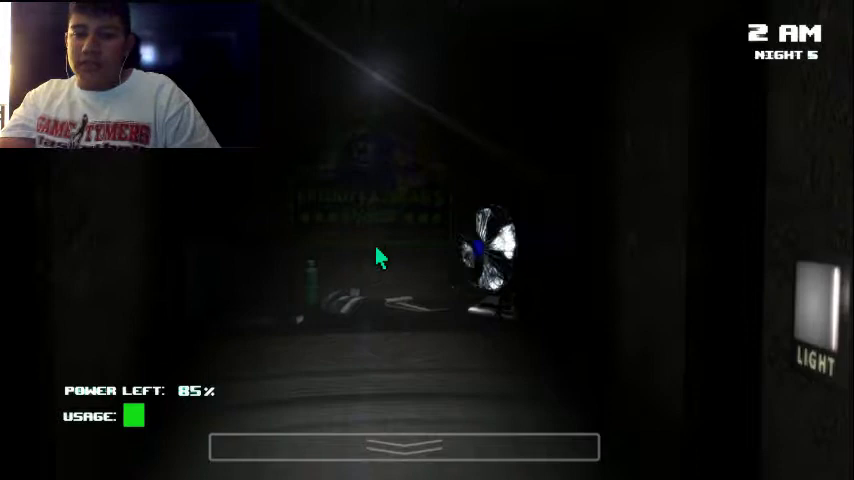
{"action": "mouse_move", "coordinate": [398, 404]}
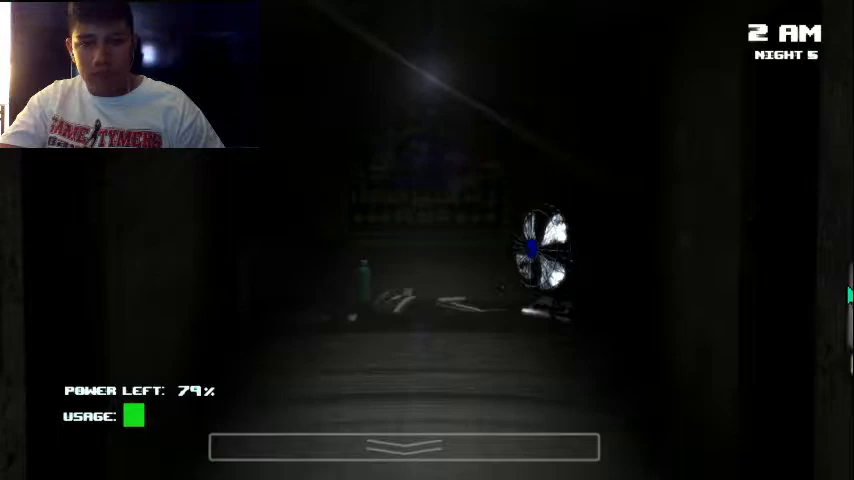
- Check the West Hall, switch off the left doorway light, view the Dining Room and return to the office
{"action": "left_click", "coordinate": [404, 448]}
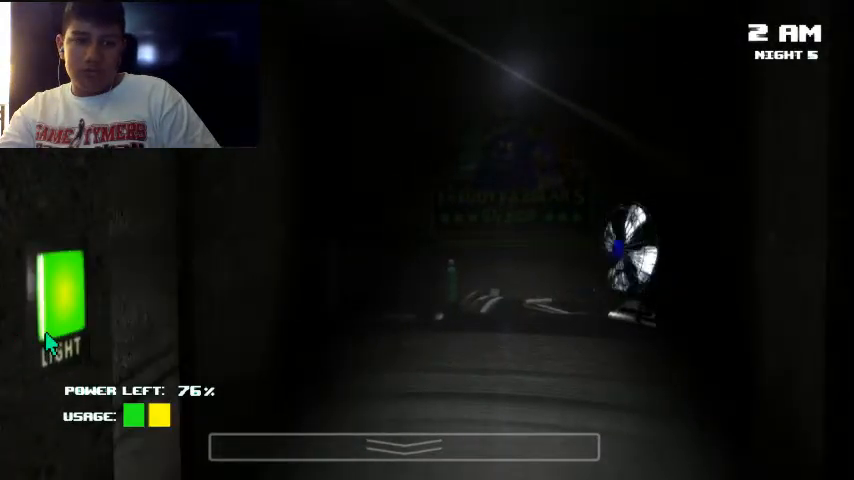
{"action": "left_click", "coordinate": [60, 300]}
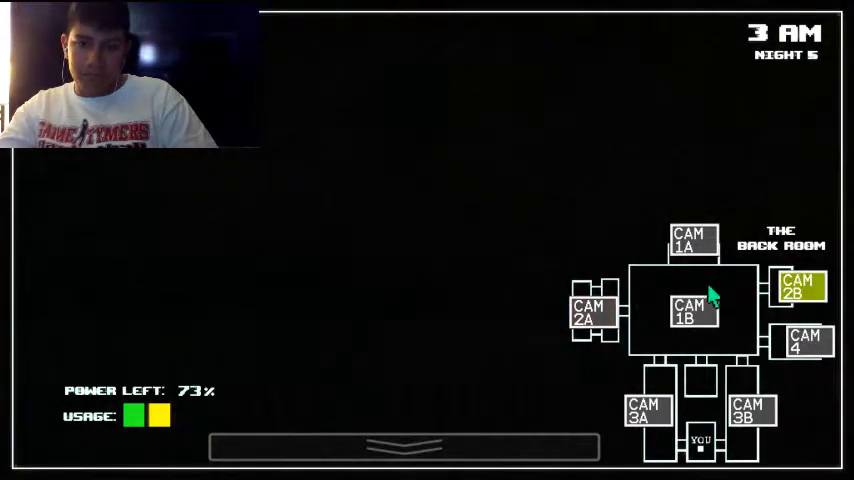
{"action": "left_click", "coordinate": [688, 240]}
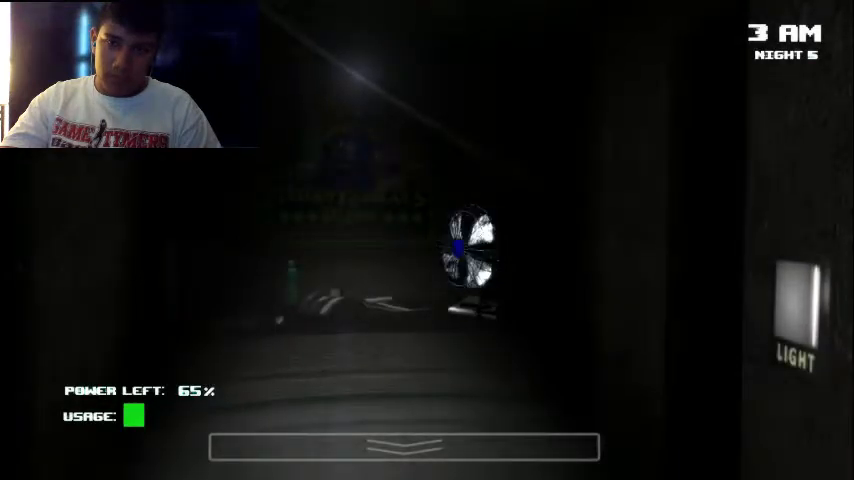
{"action": "mouse_move", "coordinate": [696, 330]}
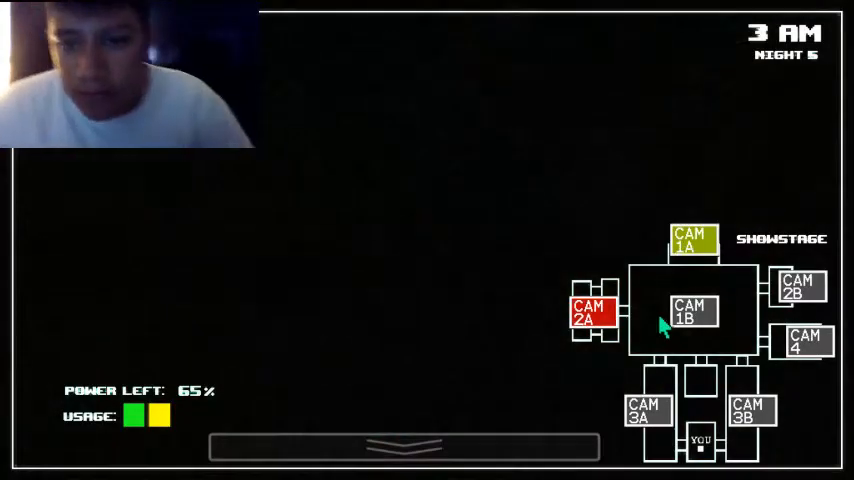
{"action": "left_click", "coordinate": [690, 312]}
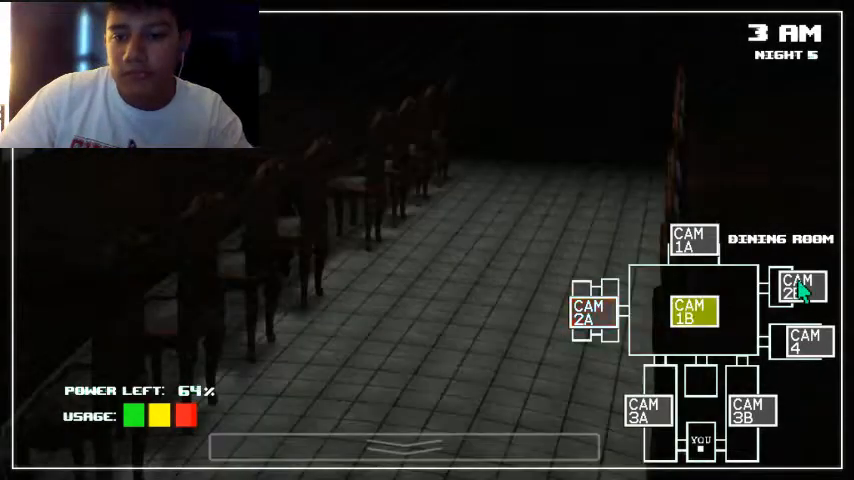
{"action": "left_click", "coordinate": [592, 312]}
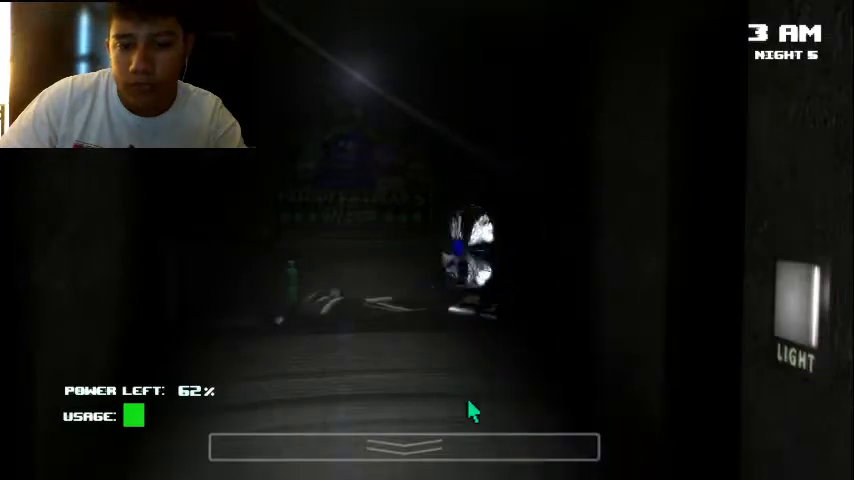
- Cycle through the West Hall, Power Room, East Hall and Show Stage feeds, rechecking the West Hall
{"action": "left_click", "coordinate": [404, 446]}
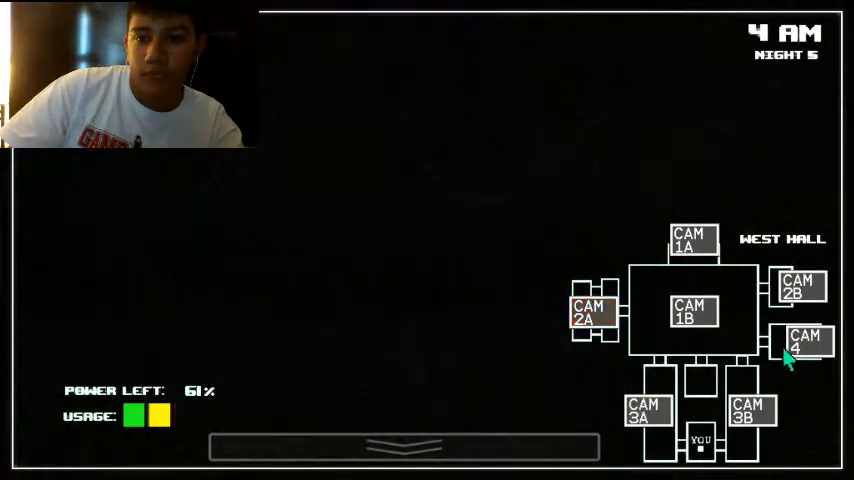
{"action": "left_click", "coordinate": [592, 312]}
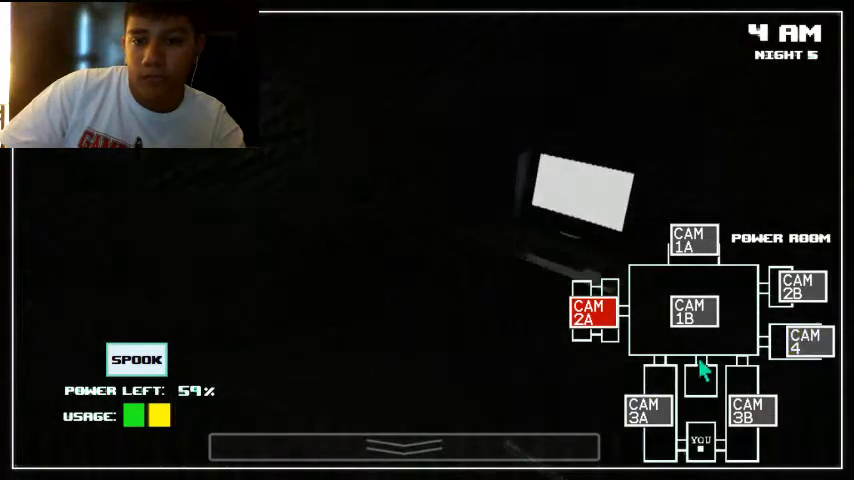
{"action": "left_click", "coordinate": [752, 412]}
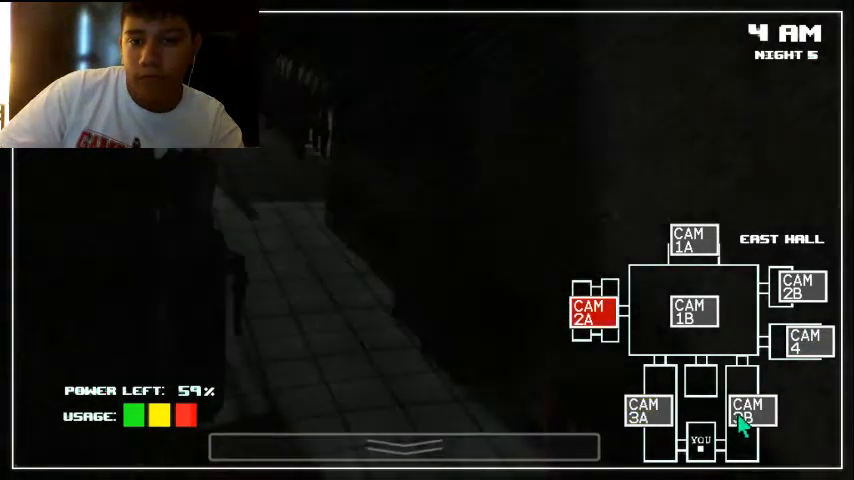
{"action": "left_click", "coordinate": [692, 312]}
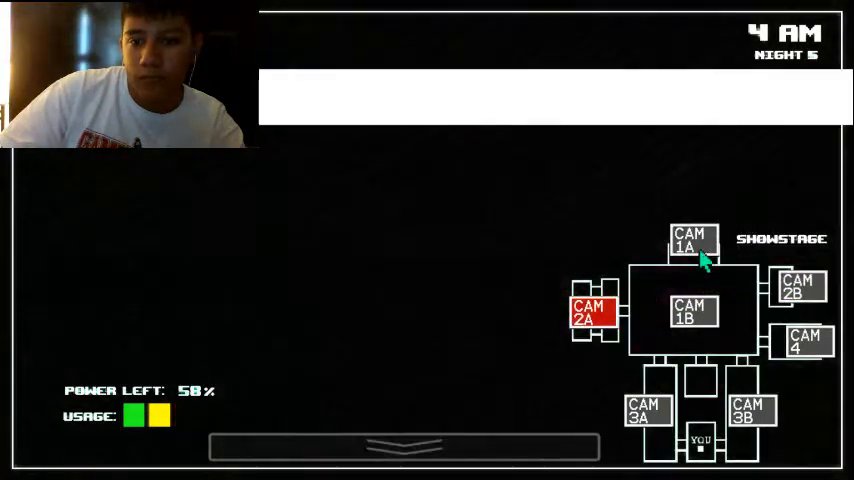
{"action": "left_click", "coordinate": [688, 240]}
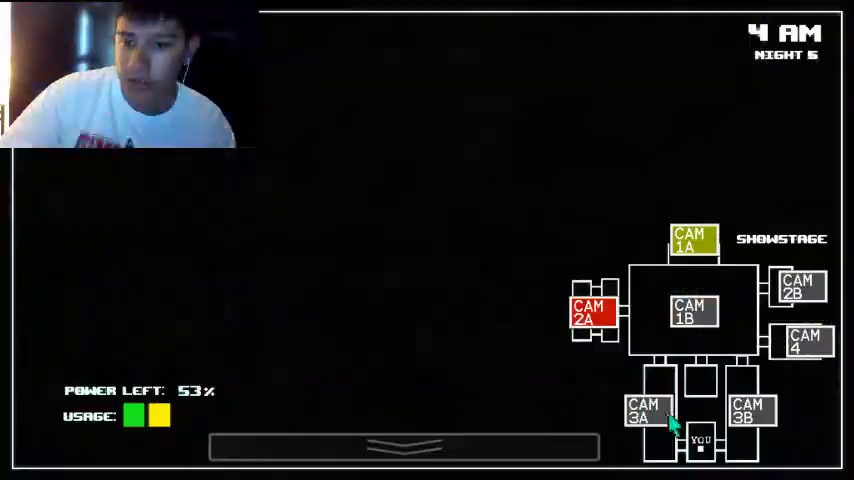
{"action": "left_click", "coordinate": [802, 344]}
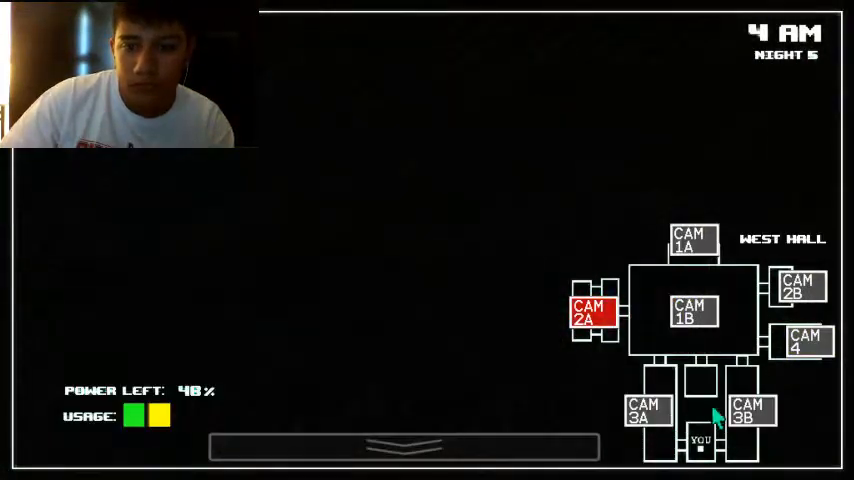
{"action": "left_click", "coordinate": [692, 240]}
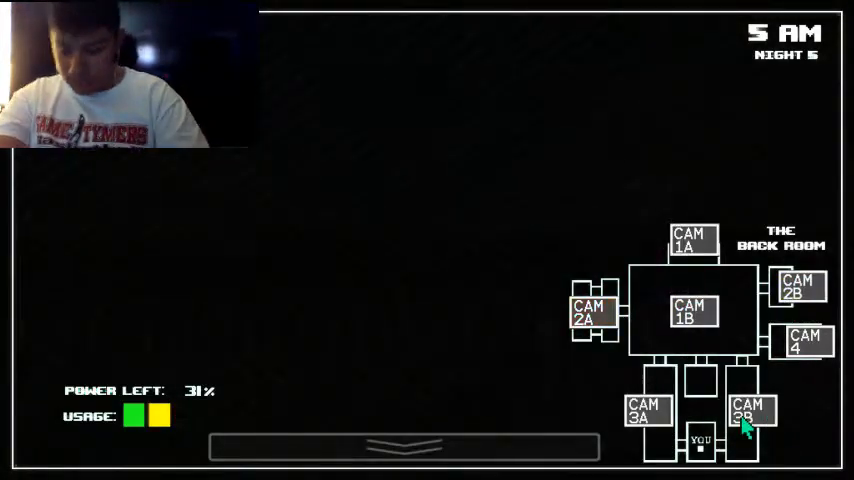
{"action": "mouse_move", "coordinate": [676, 396]}
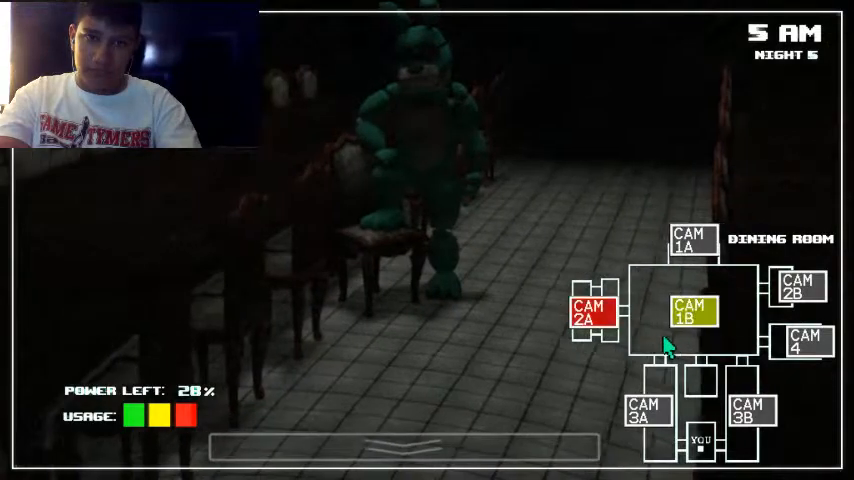
- Watch the green animatronic in the Dining Room aisle at 5 AM with 28% power
{"action": "left_click", "coordinate": [688, 312]}
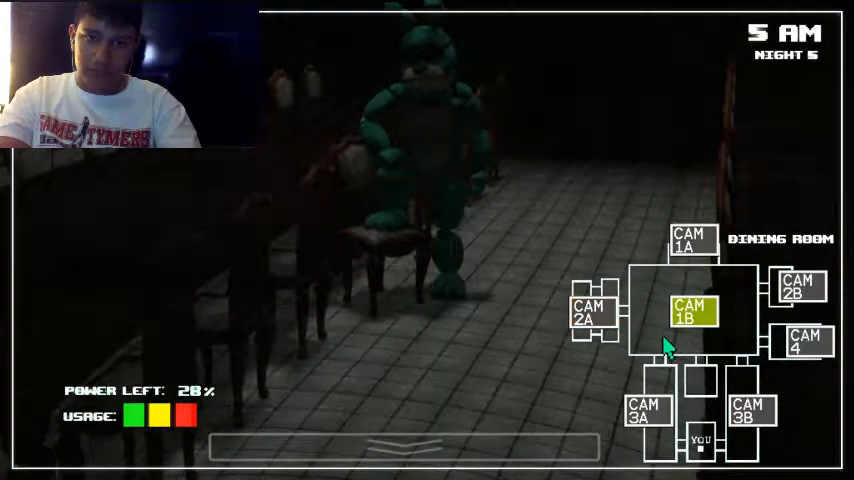
{"action": "left_click", "coordinate": [590, 312]}
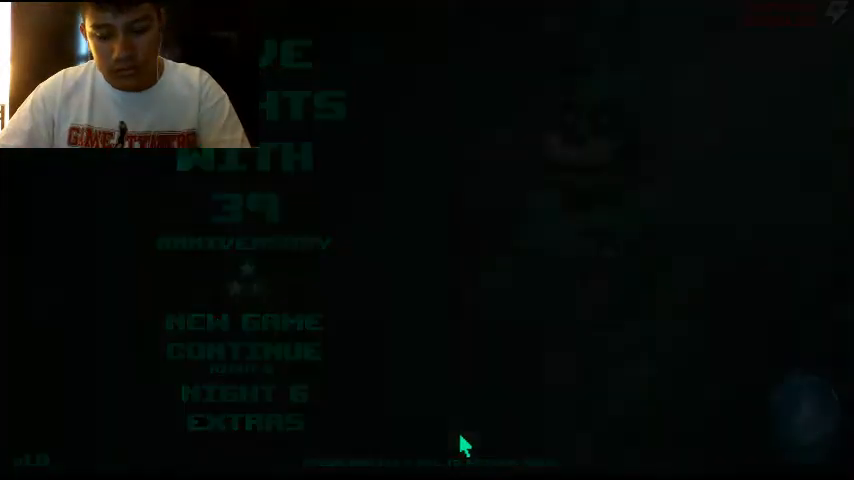
- Restart Night 6 from the main menu, beginning again in the office at 12 AM
{"action": "left_click", "coordinate": [246, 392]}
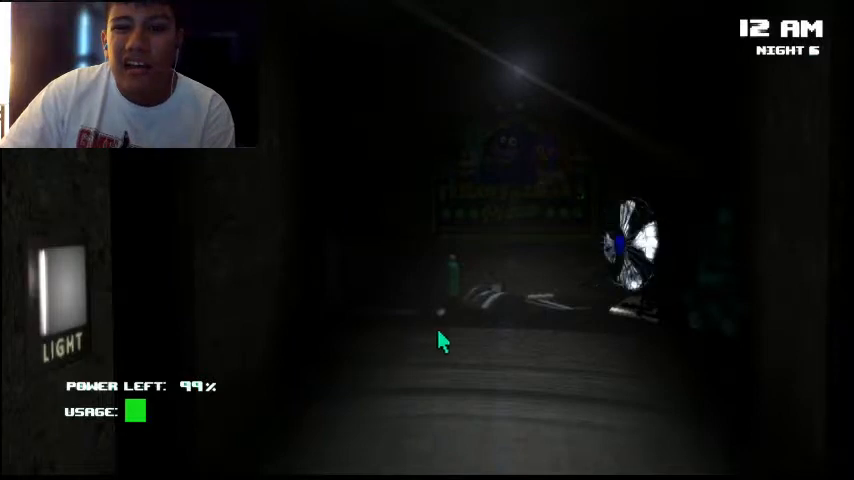
{"action": "mouse_move", "coordinate": [518, 308]}
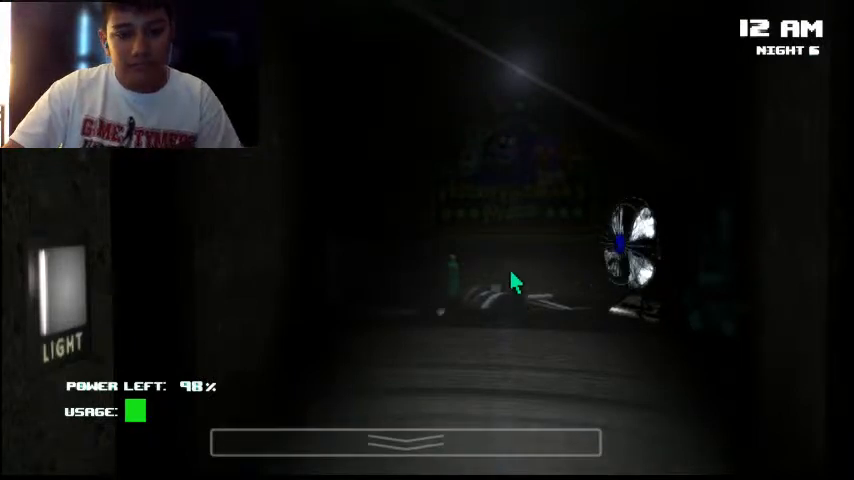
{"action": "mouse_move", "coordinate": [432, 252]}
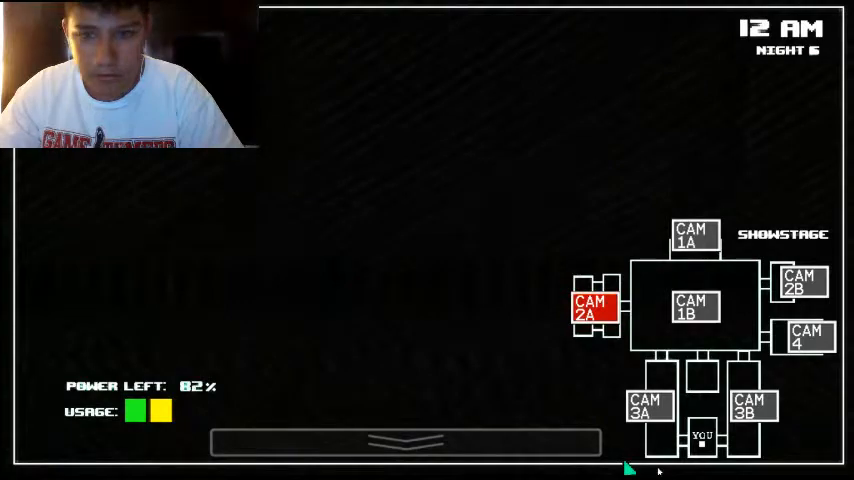
- Check a camera feed at 1 AM and return to the office with 58% power
{"action": "left_click", "coordinate": [404, 440]}
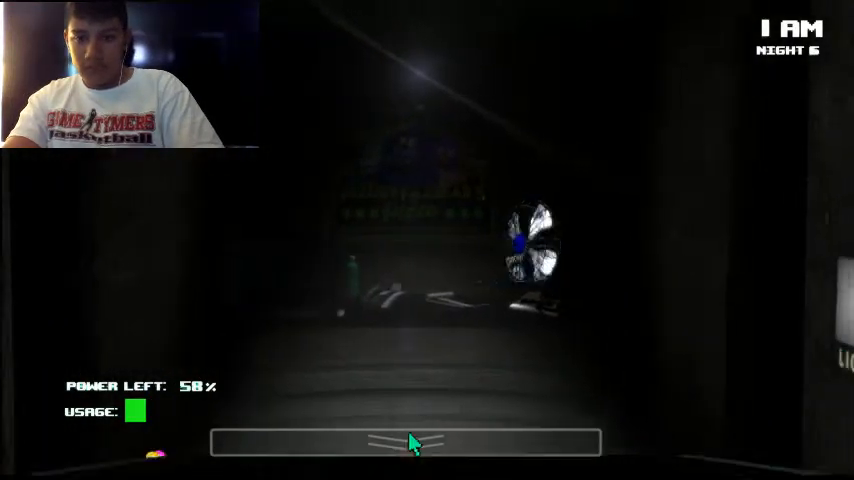
- Check the dining room (CAM 1B) and back room (CAM 2A) feeds, then return to the office view at 2 AM
{"action": "left_click", "coordinate": [404, 440]}
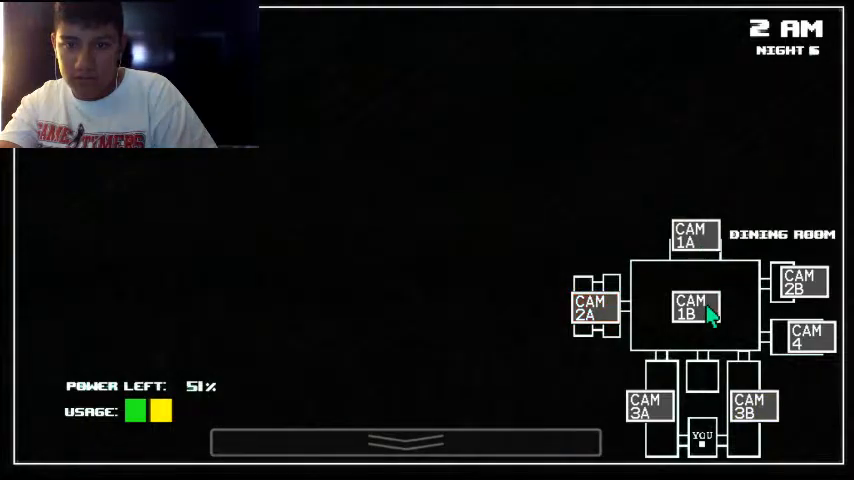
{"action": "left_click", "coordinate": [806, 338]}
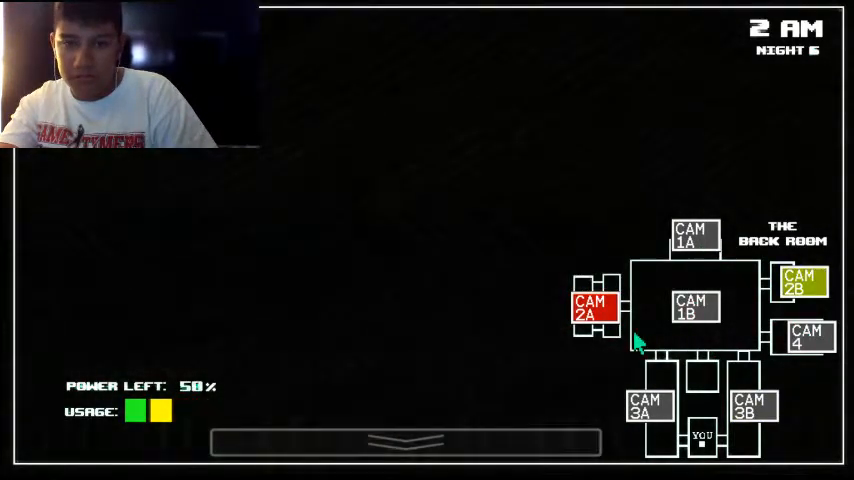
{"action": "left_click", "coordinate": [404, 440]}
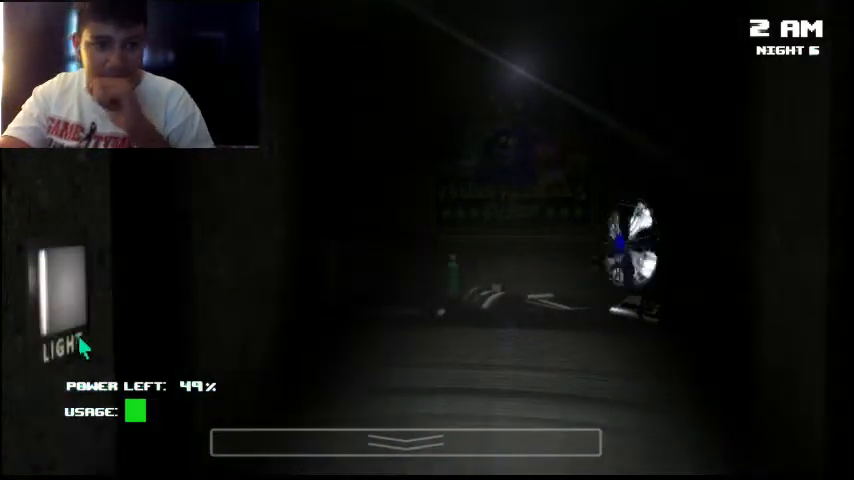
{"action": "mouse_move", "coordinate": [504, 200]}
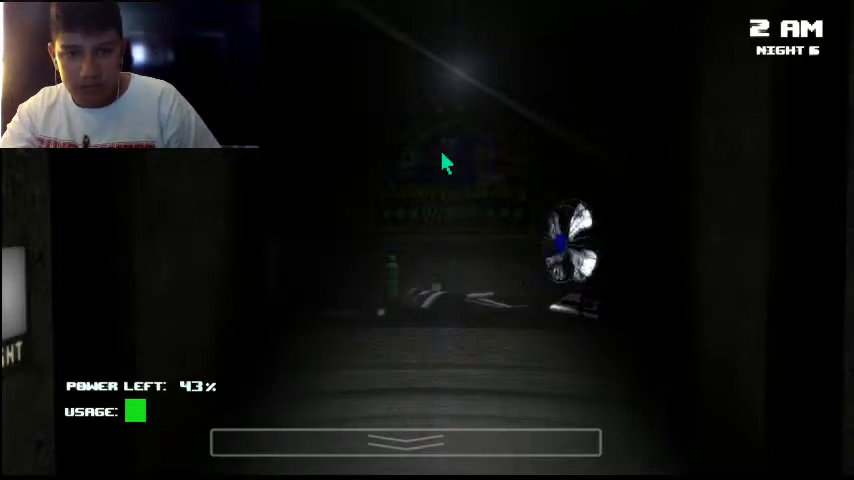
{"action": "mouse_move", "coordinate": [420, 166]}
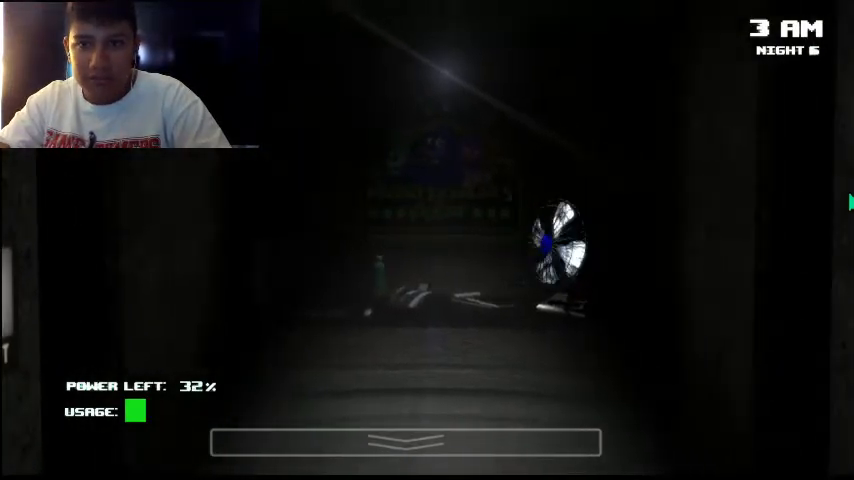
- Keep the cameras up, checking the dining room and Show Stage feeds while power drops toward 5 AM
{"action": "left_click", "coordinate": [804, 300]}
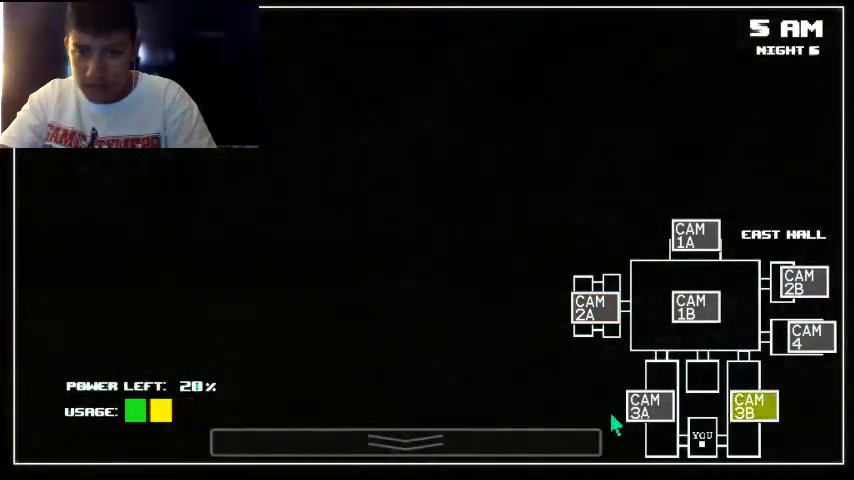
{"action": "left_click", "coordinate": [692, 308]}
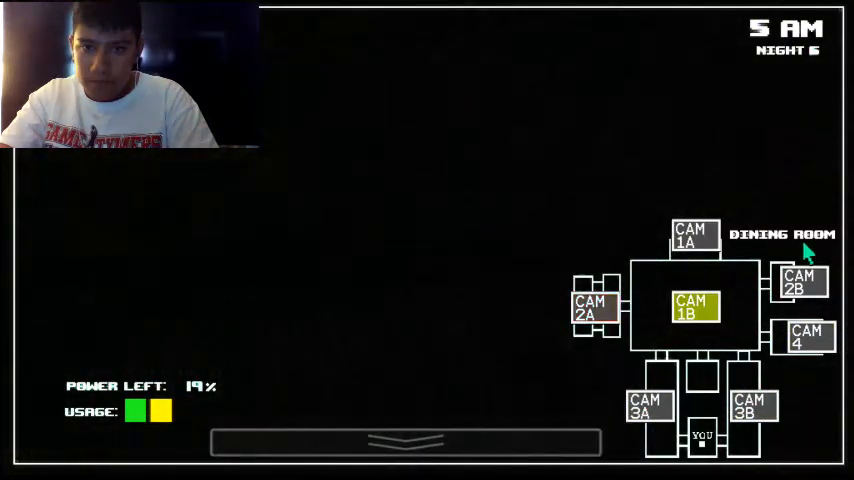
{"action": "left_click", "coordinate": [692, 236]}
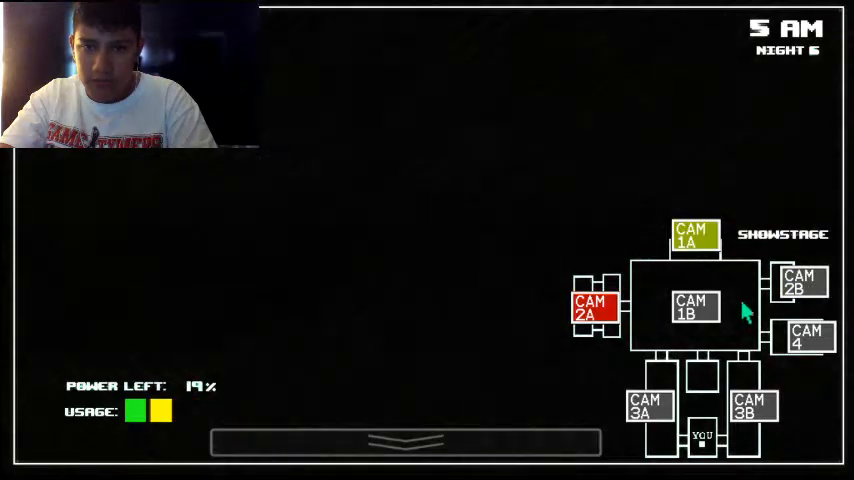